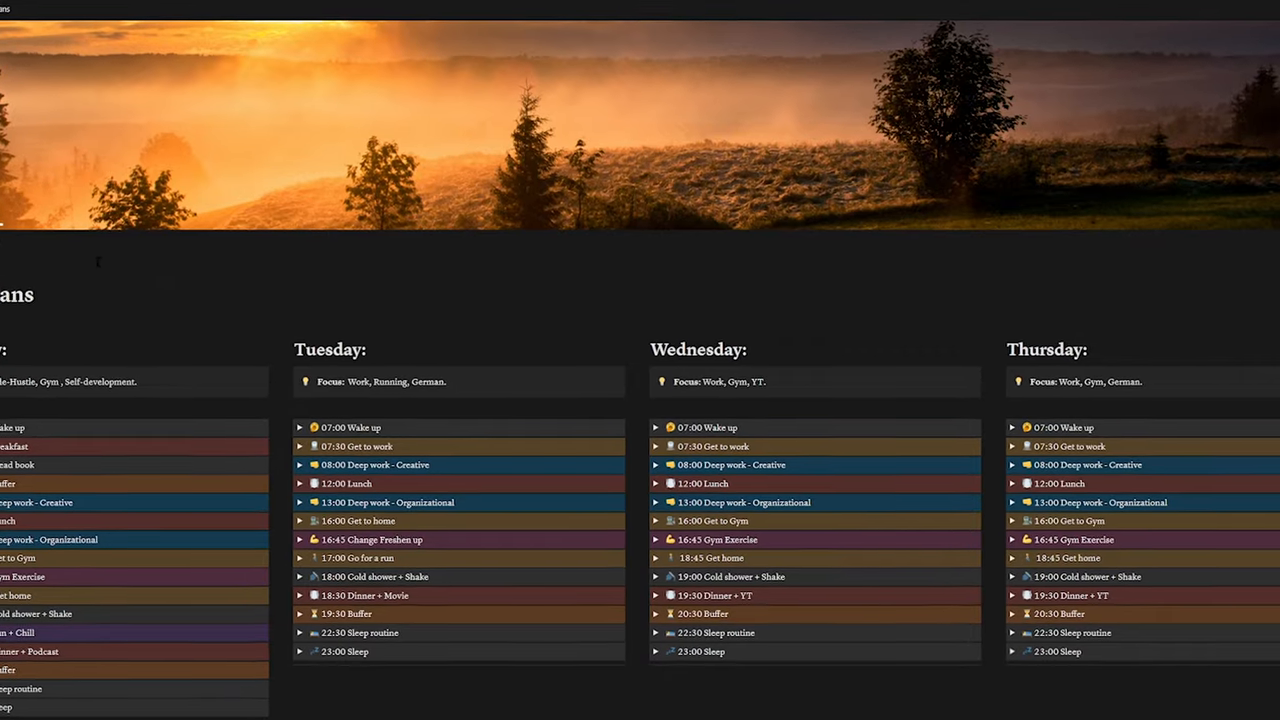
Step: Scroll down Monday's column and expand the earlier routine toggles
{"action": "scroll", "scroll_direction": "down", "scroll_amount": 3}
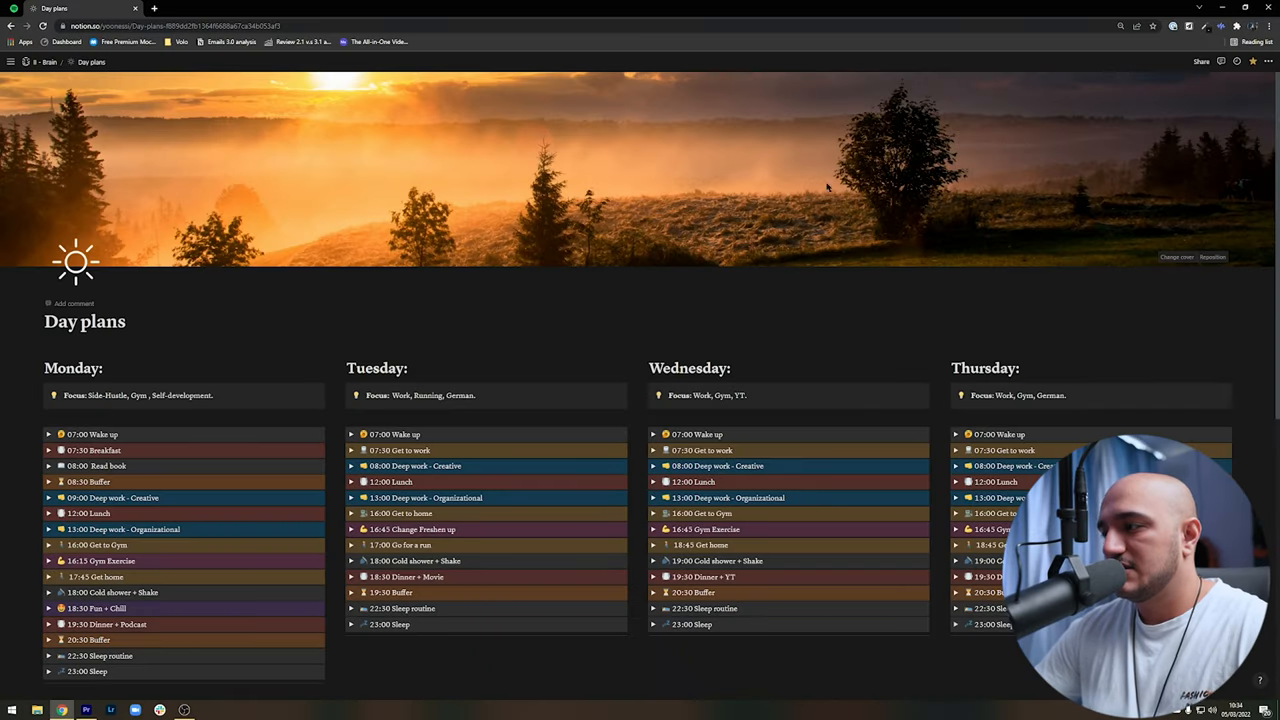
{"action": "scroll", "scroll_direction": "down", "scroll_amount": 3}
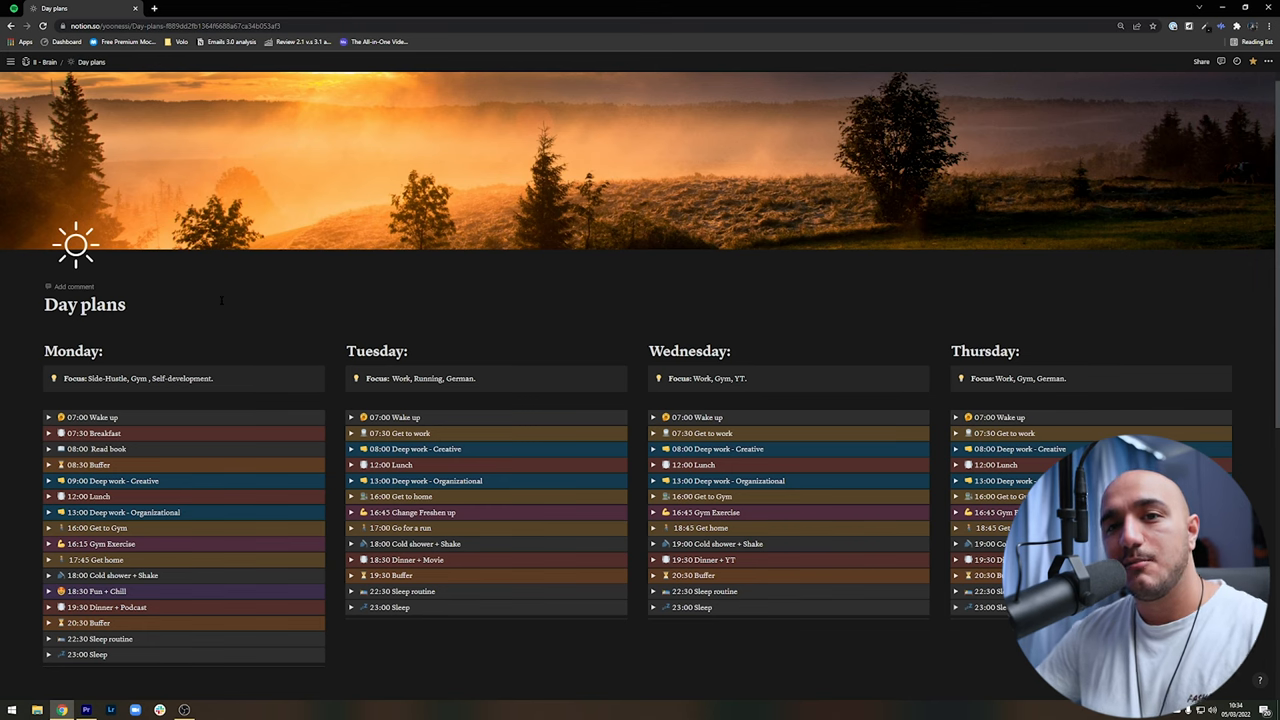
{"action": "scroll", "scroll_direction": "down", "scroll_amount": 3}
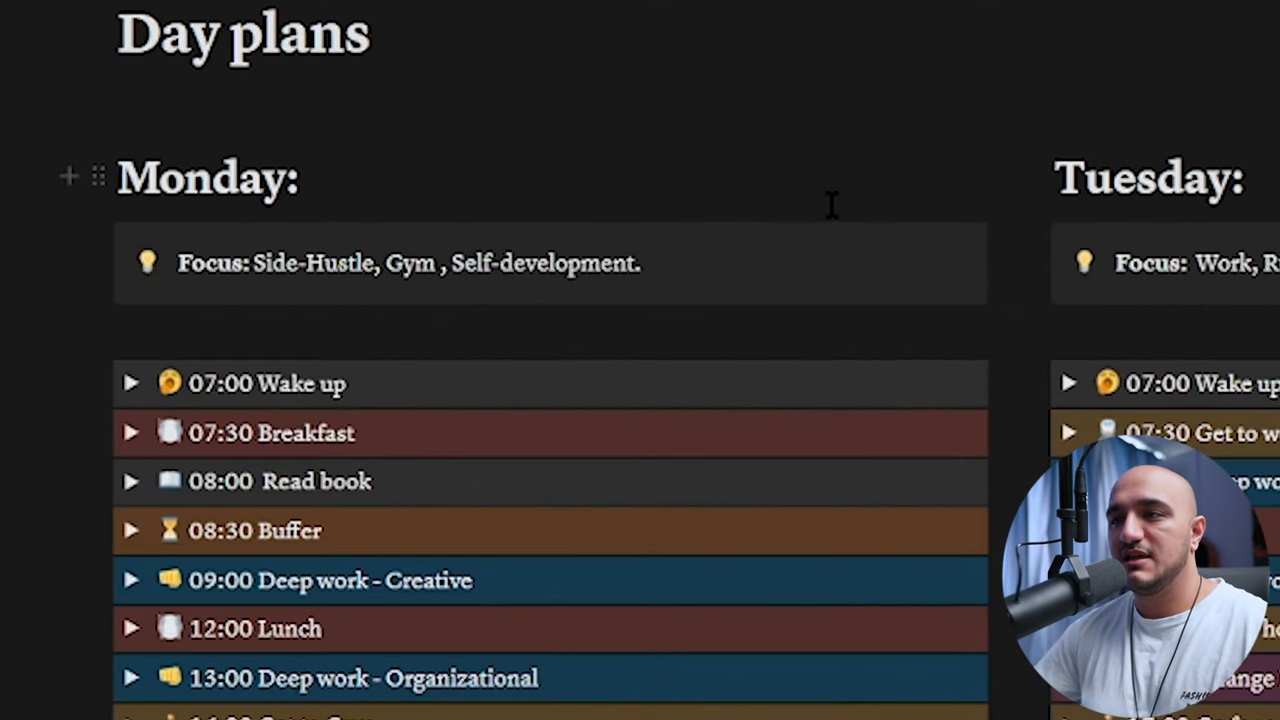
{"action": "mouse_move", "coordinate": [490, 222]}
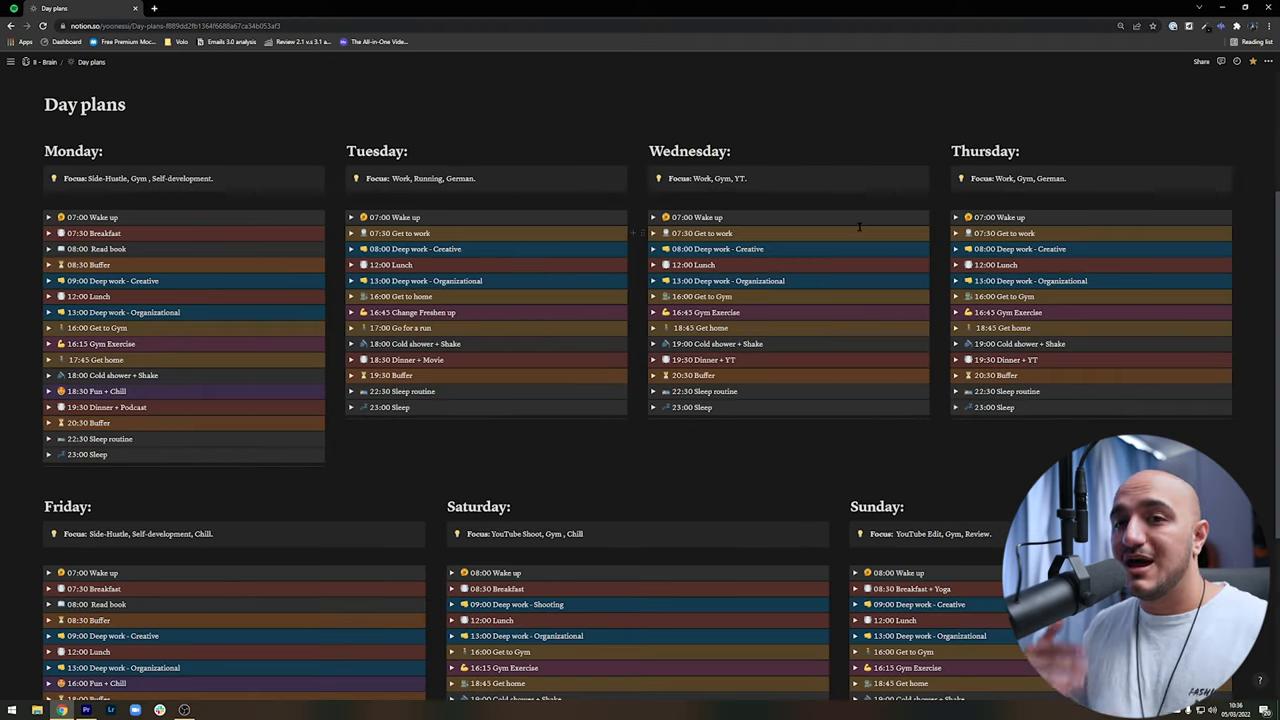
{"action": "scroll", "scroll_direction": "down", "scroll_amount": 3}
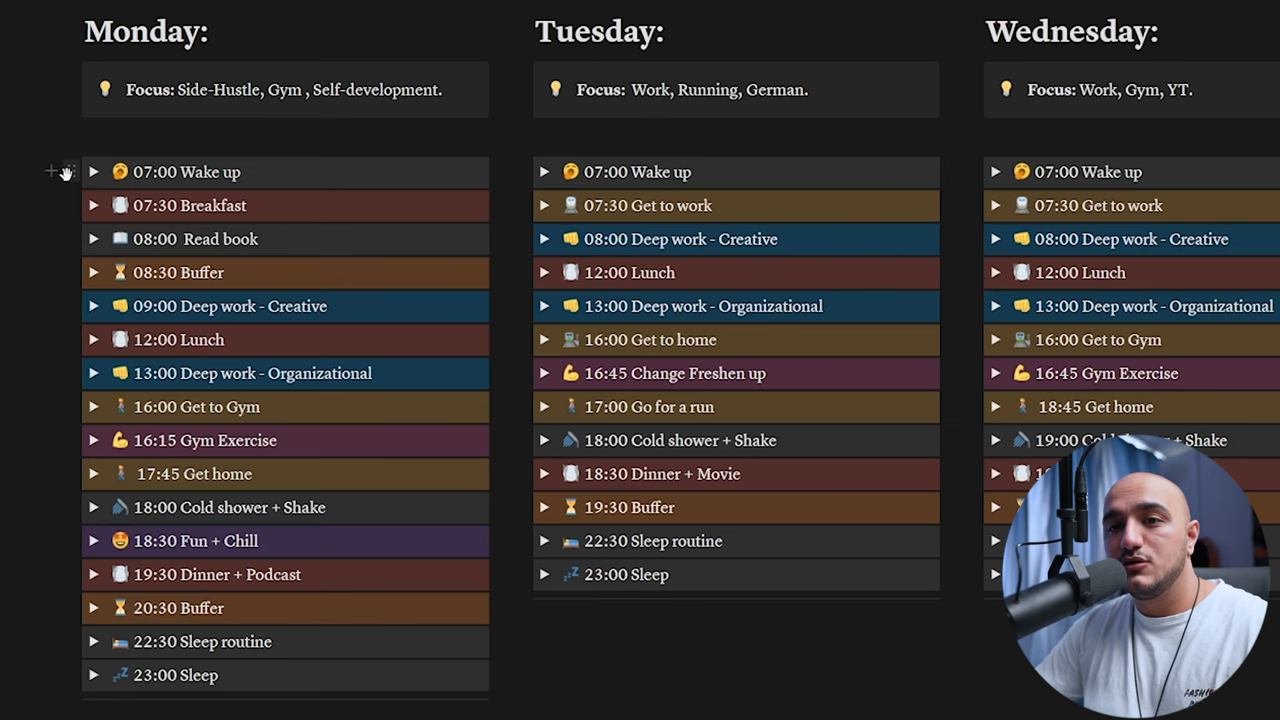
{"action": "left_click", "coordinate": [92, 172]}
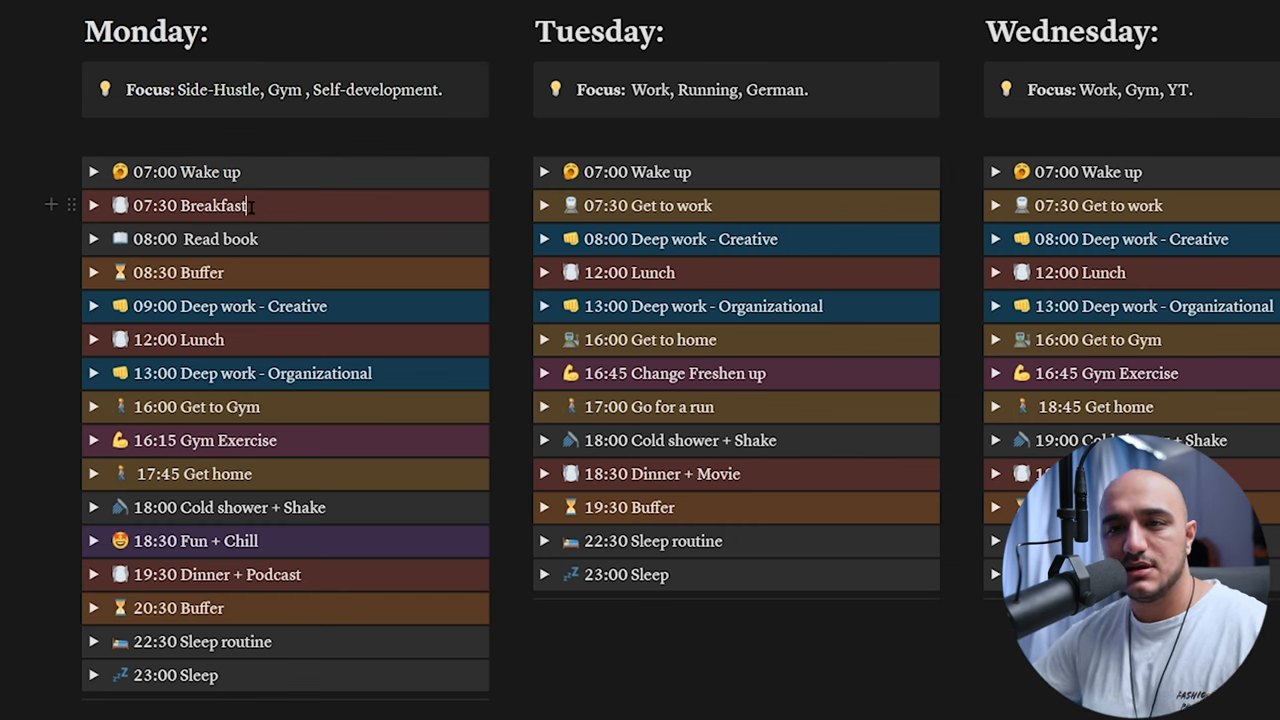
{"action": "left_click", "coordinate": [92, 240]}
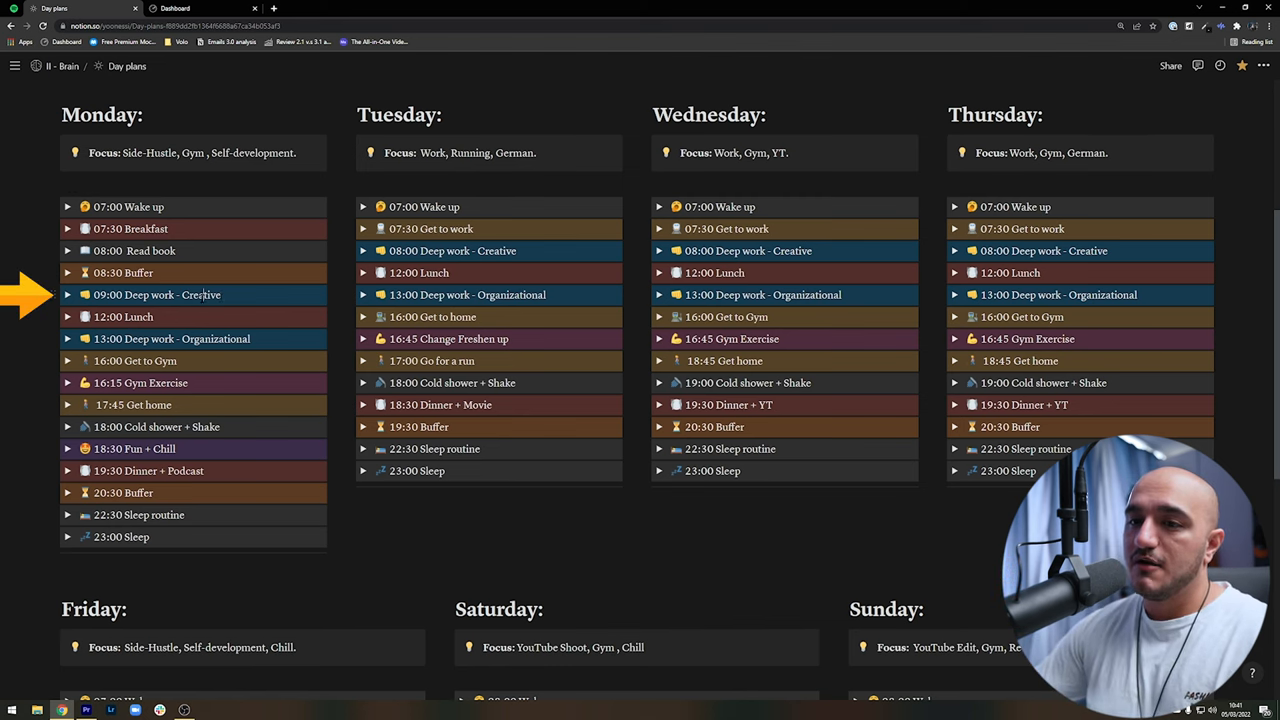
Step: Expand Monday's 18:30 Fun + Chill toggle to reveal Game, Hand pan and Social Media items
{"action": "double_click", "coordinate": [200, 294]}
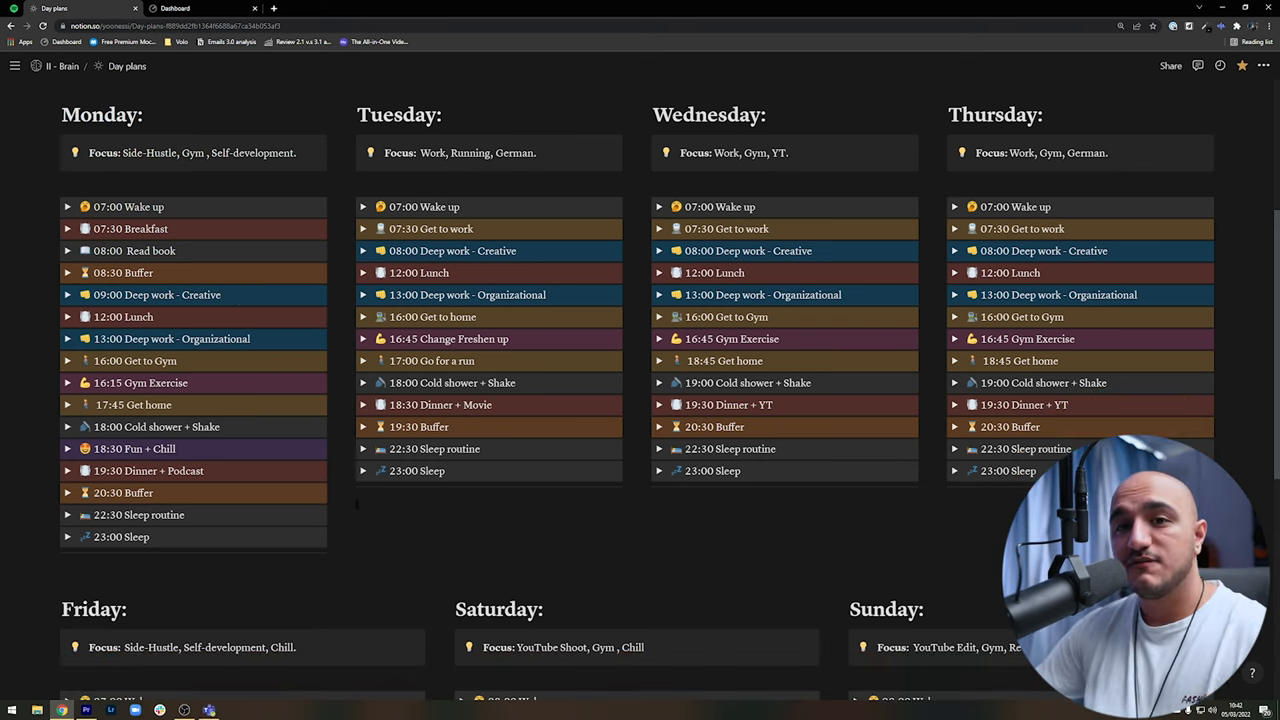
{"action": "left_click", "coordinate": [156, 294]}
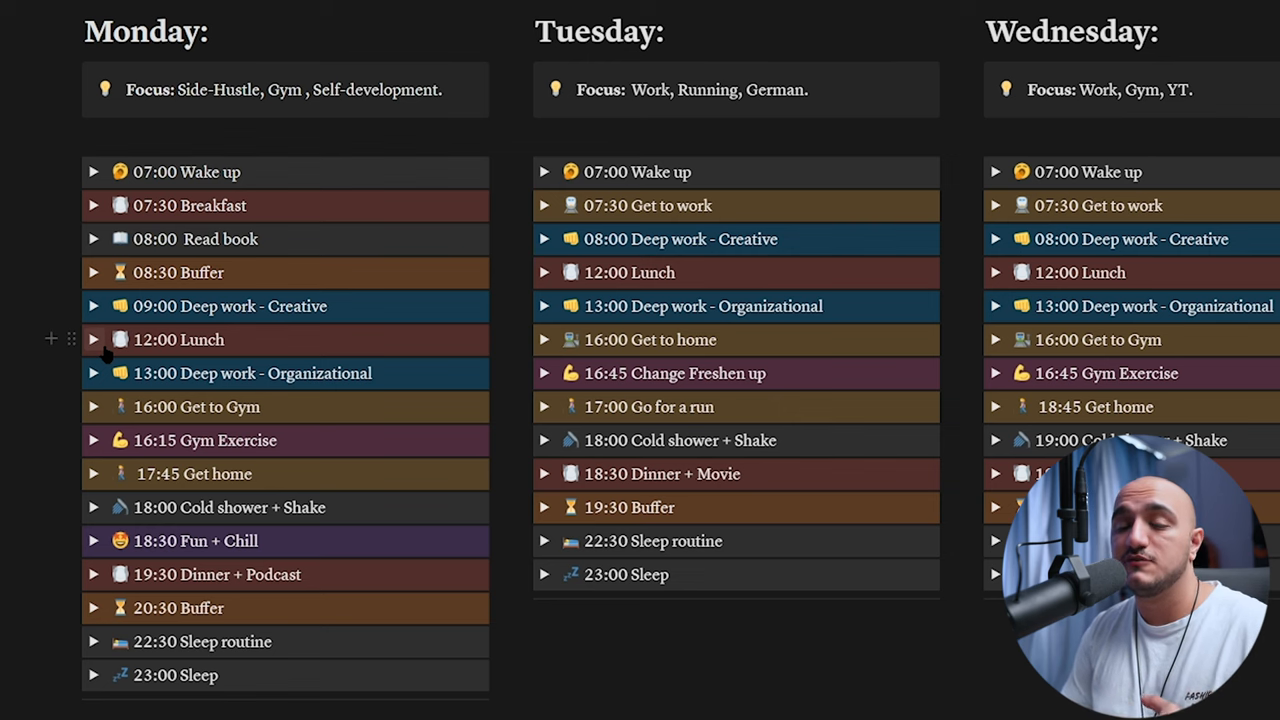
{"action": "left_click", "coordinate": [328, 306]}
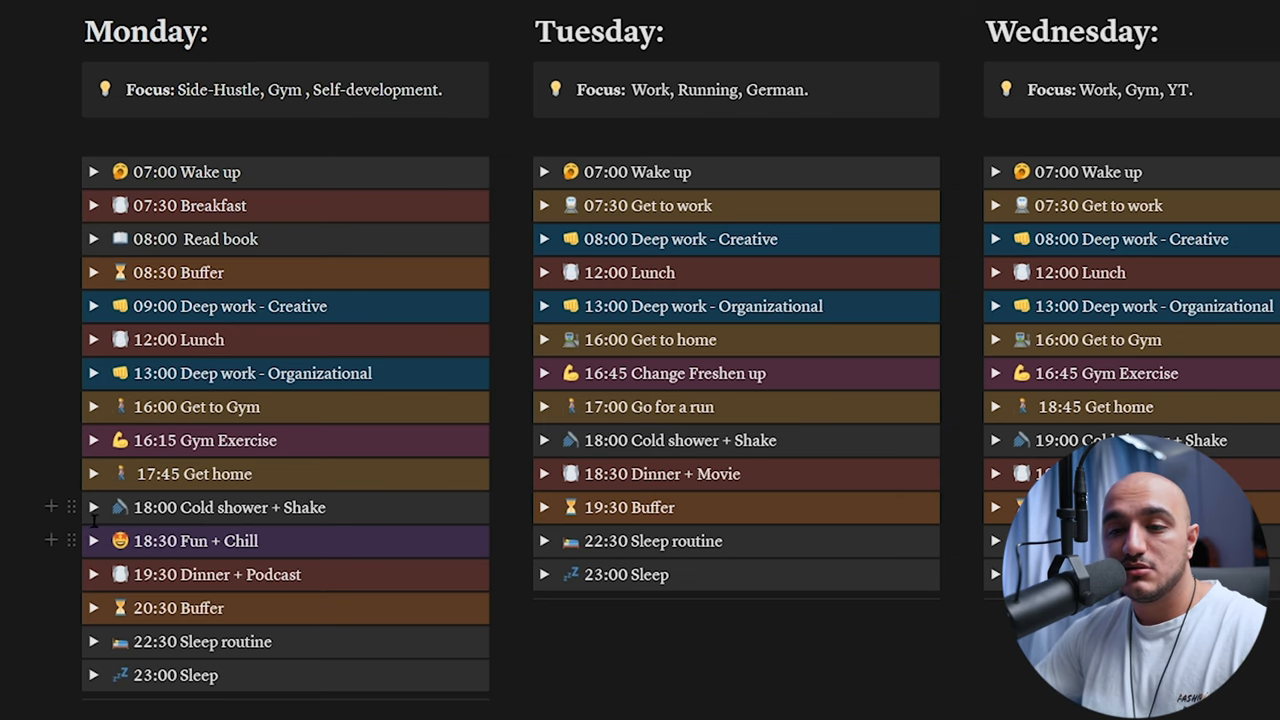
{"action": "left_click", "coordinate": [92, 540]}
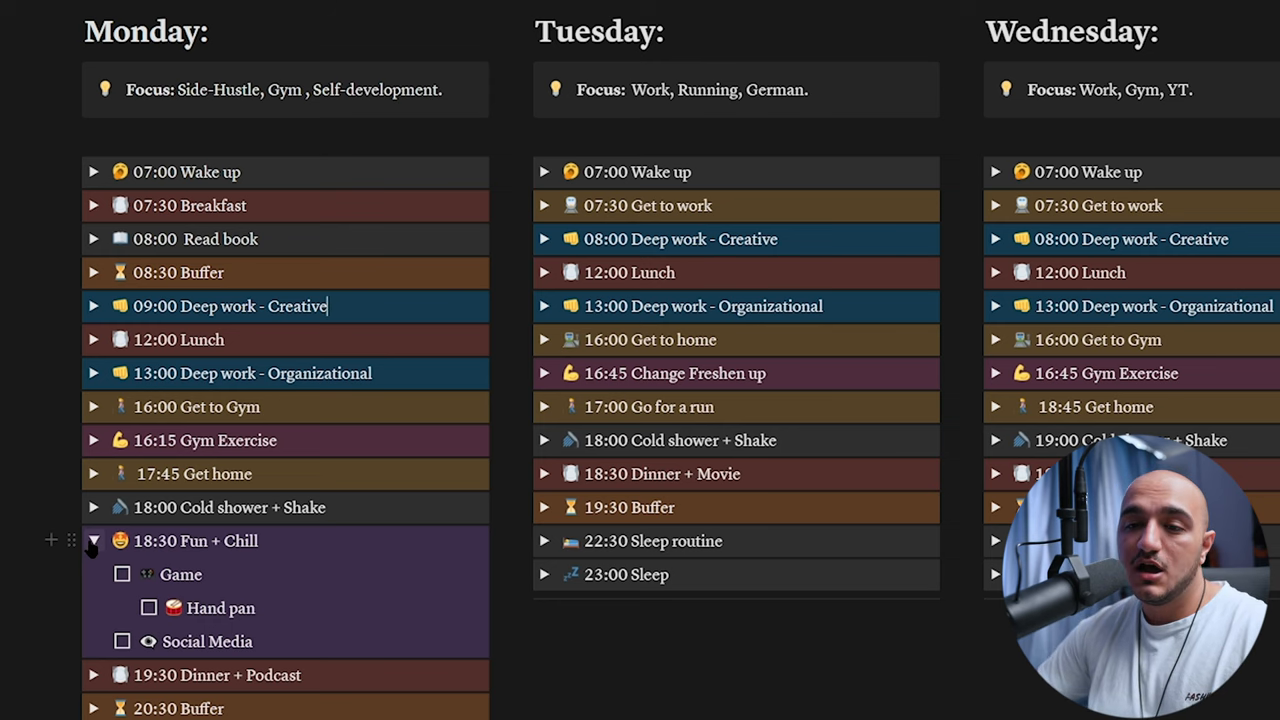
{"action": "left_click", "coordinate": [92, 540]}
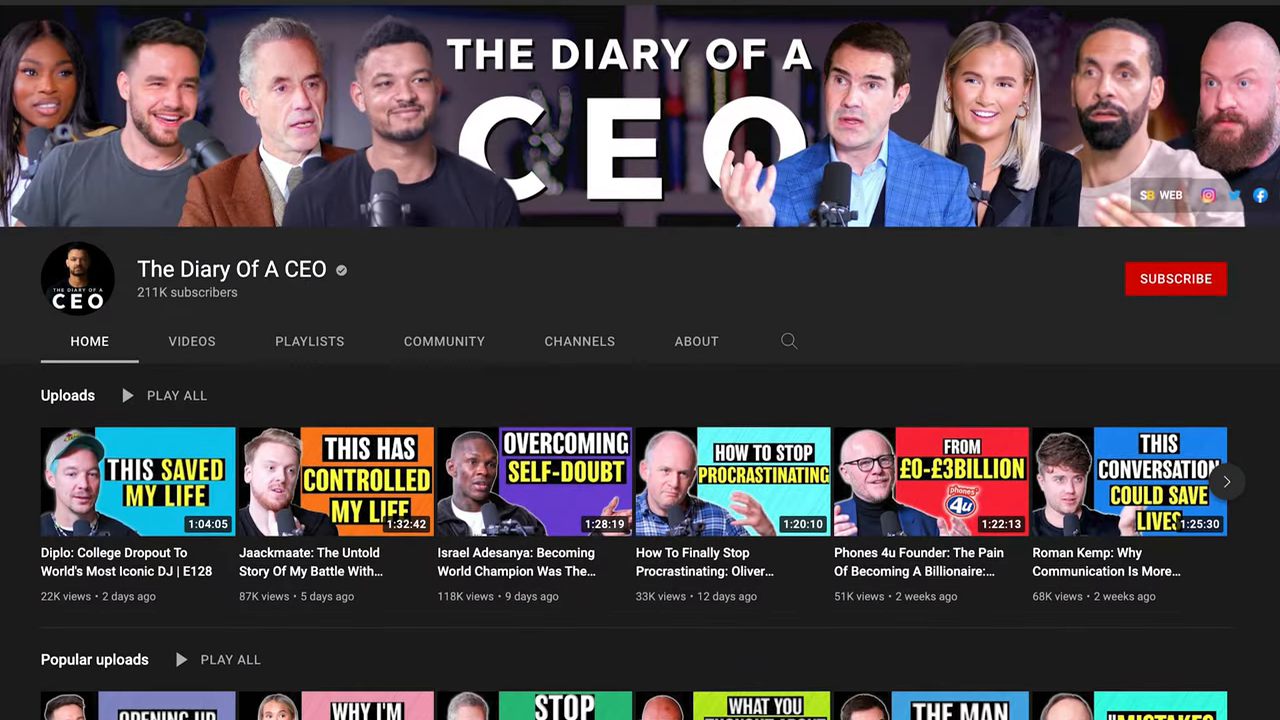
{"action": "scroll", "scroll_direction": "down", "scroll_amount": 3}
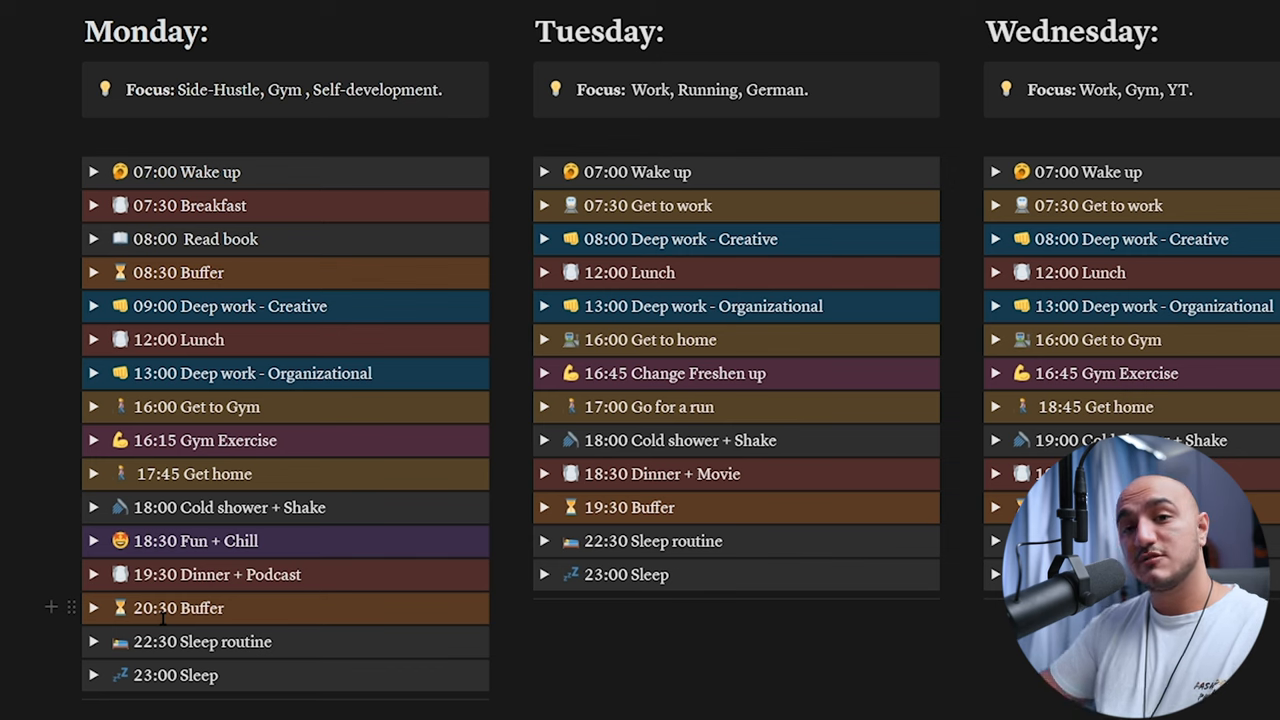
{"action": "left_click", "coordinate": [328, 306]}
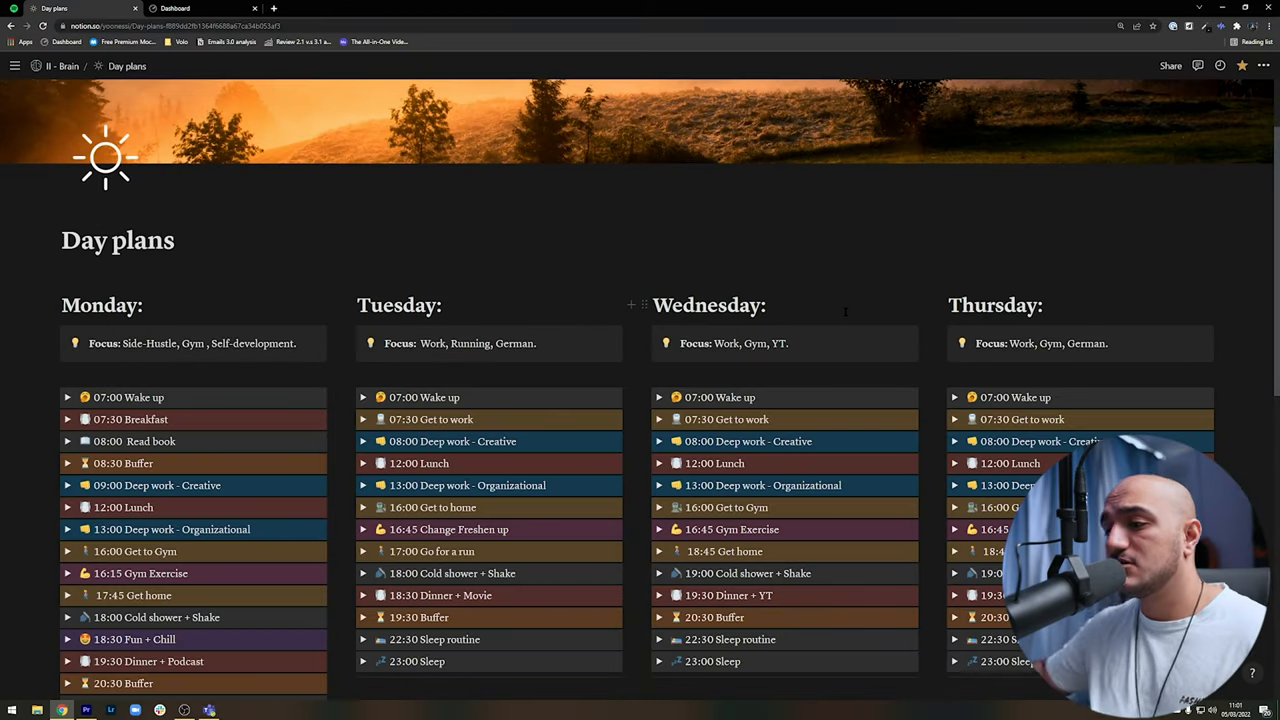
{"action": "scroll", "scroll_direction": "down", "scroll_amount": 3}
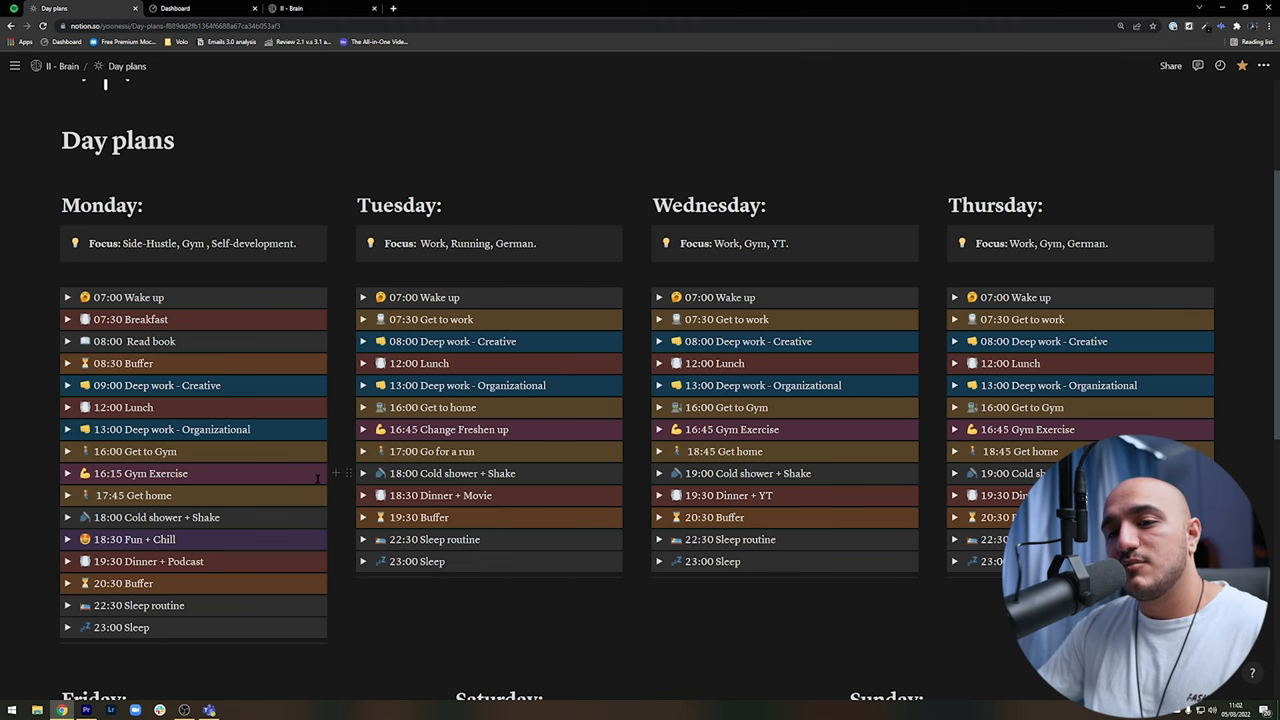
{"action": "scroll", "scroll_direction": "down", "scroll_amount": 3}
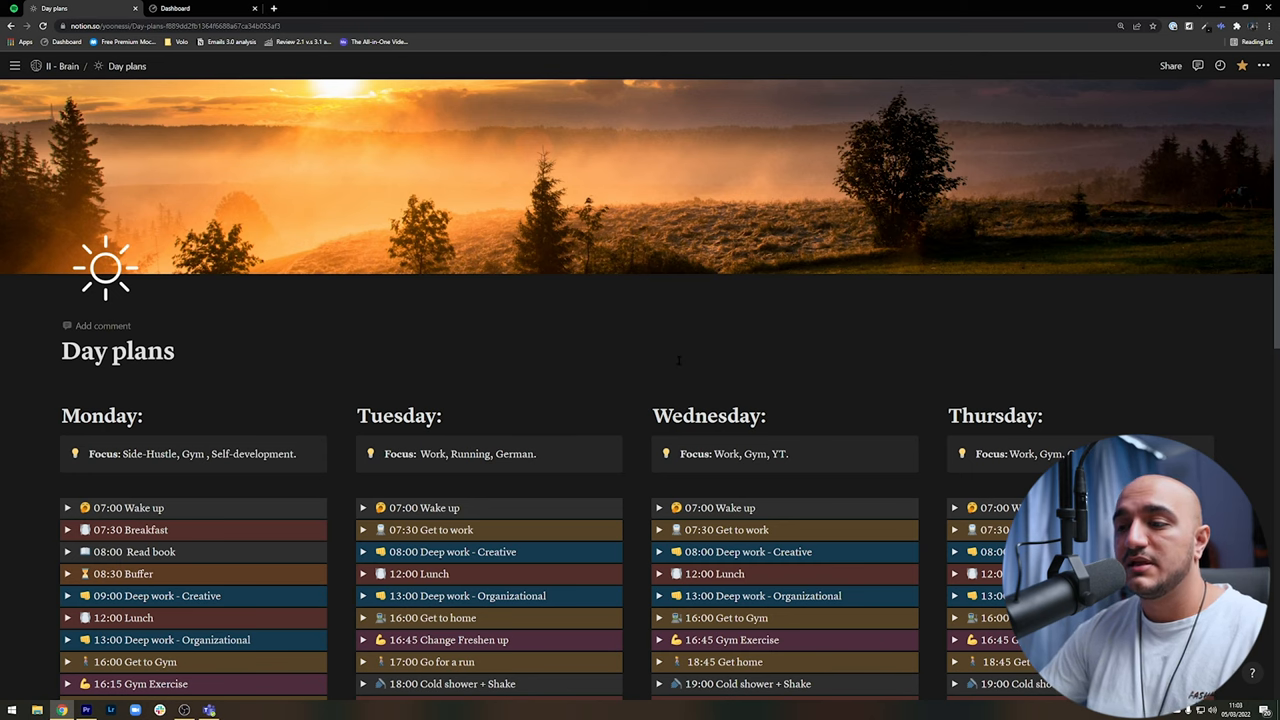
{"action": "scroll", "scroll_direction": "down", "scroll_amount": 3}
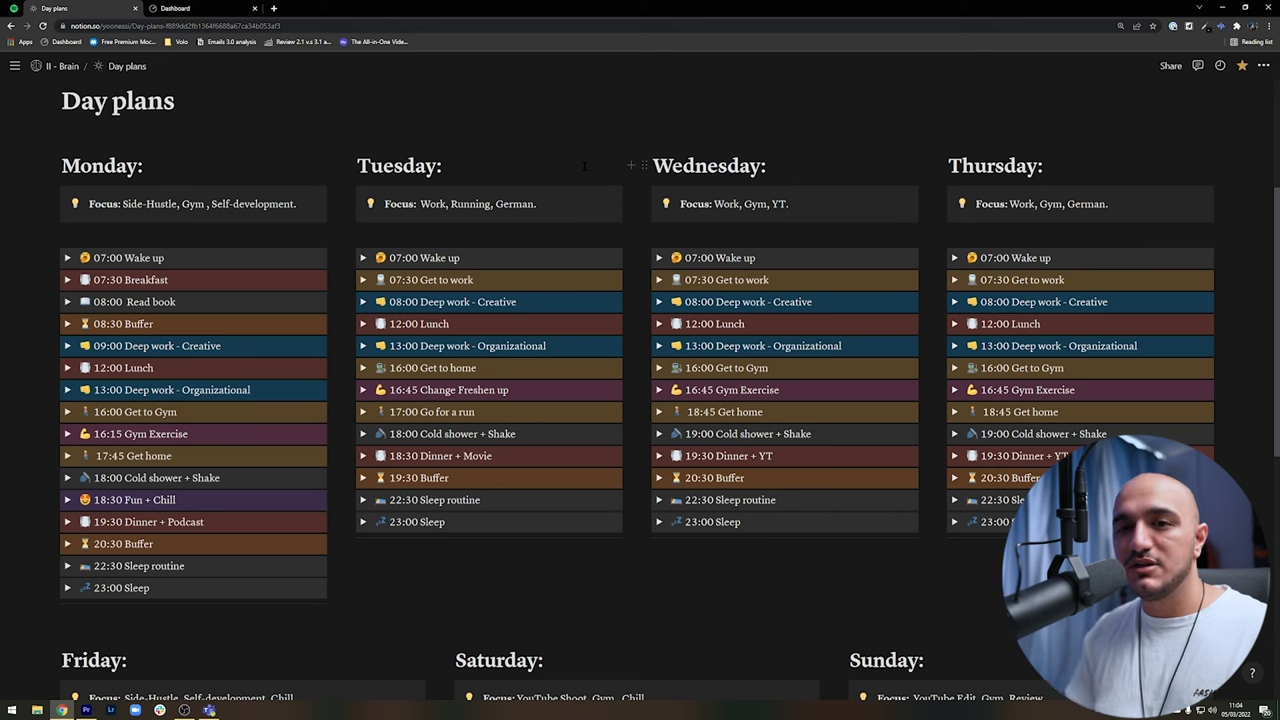